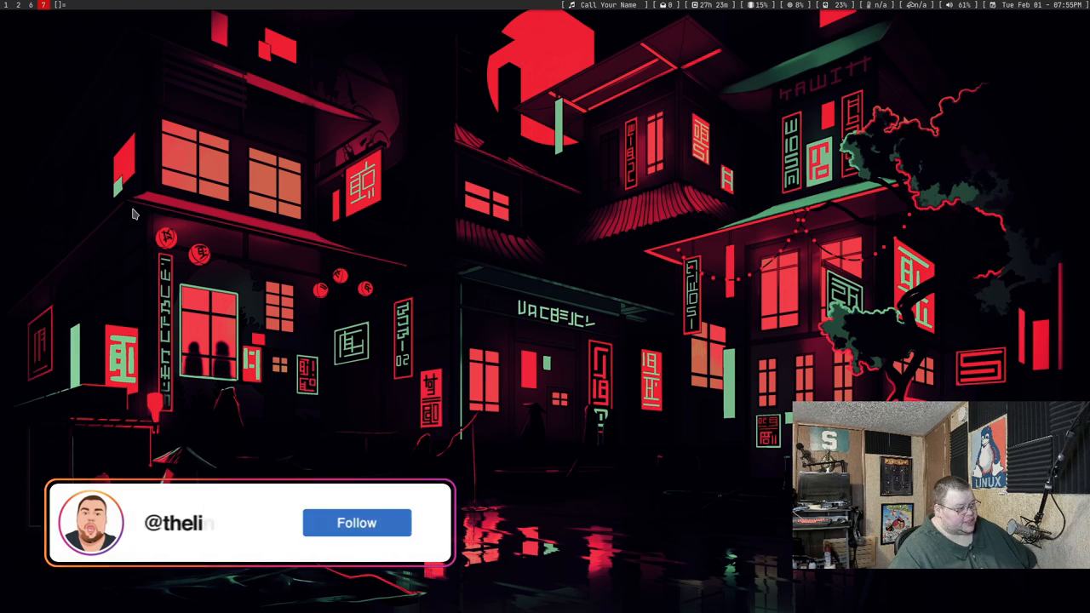
- Select the main Alacritty terminal to bring up the alacritty.yml padding and font settings
click(356, 522)
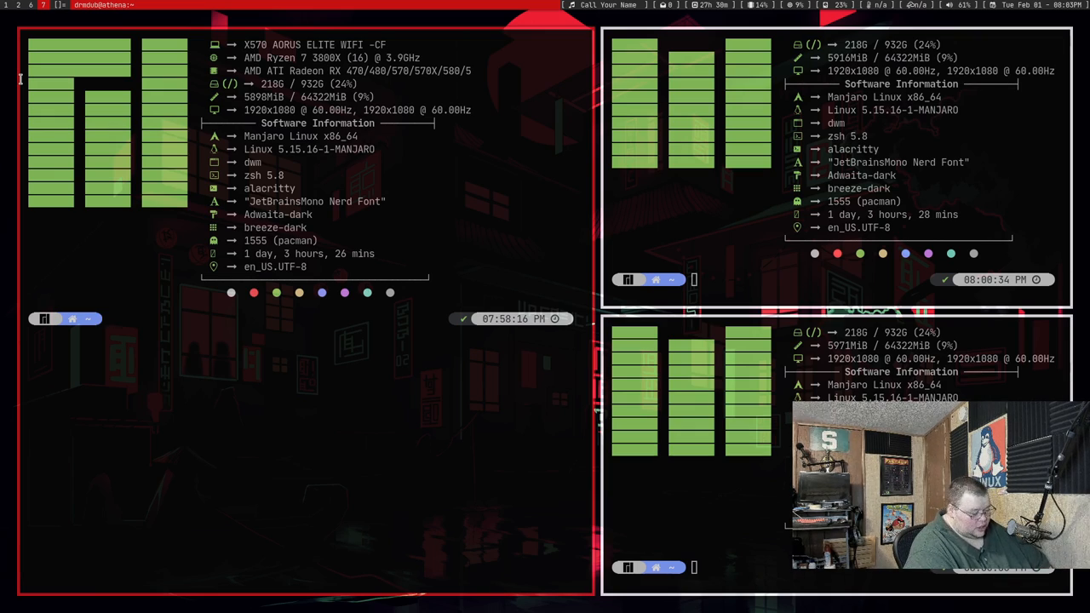
text(cd myrepo/oh-my-zsh)
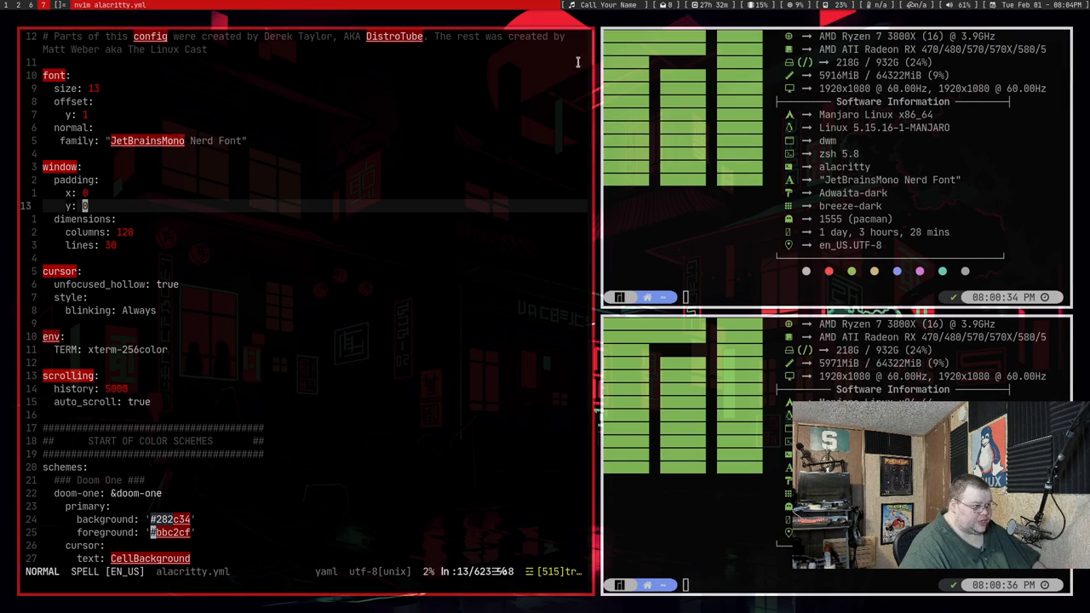
mouse_move(207, 113)
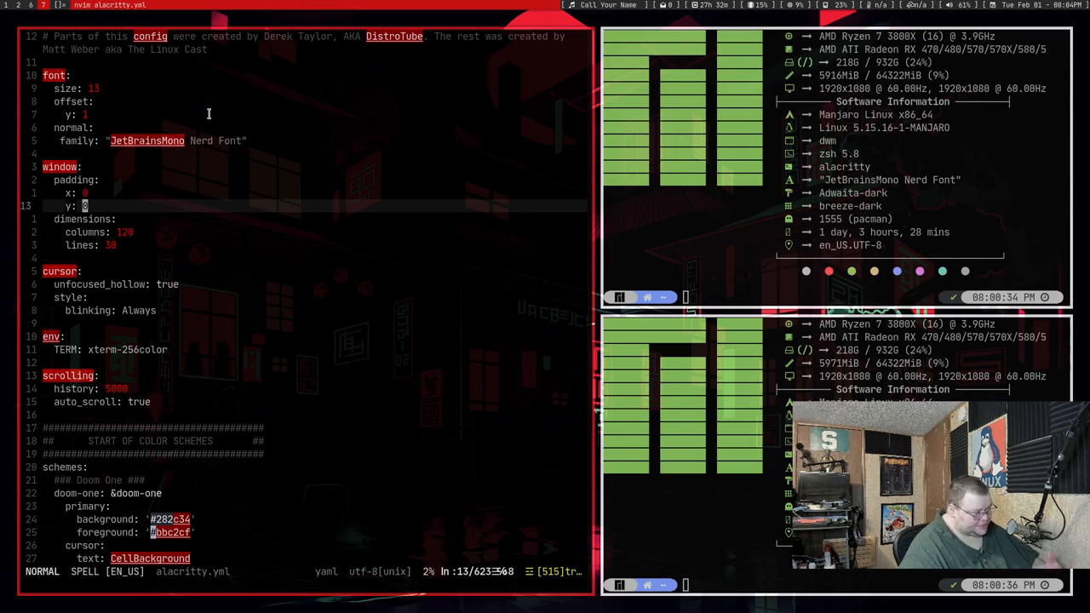